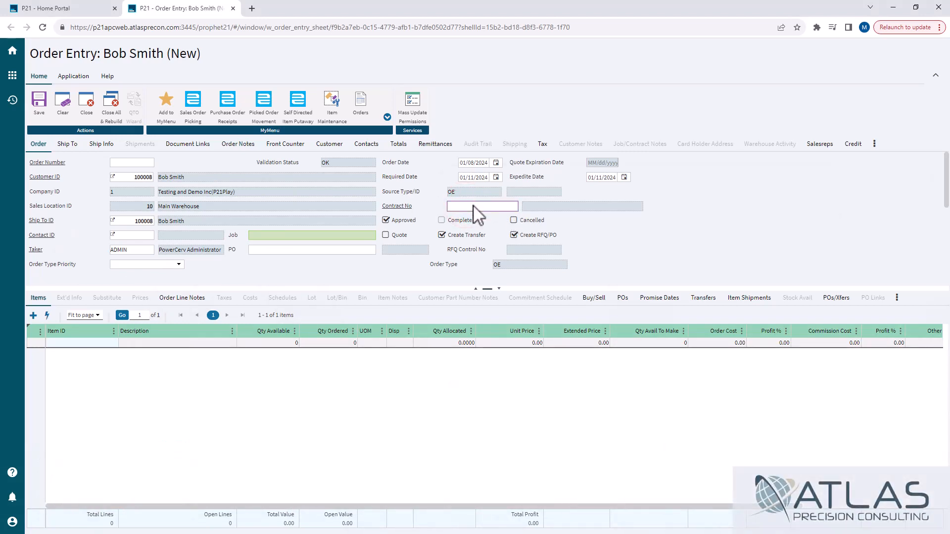
Enter item NEWBOLT4 at quantity 1, filling TEST CONTRACT 1 and showing unit price 0.30.
{"action": "left_click", "coordinate": [482, 206]}
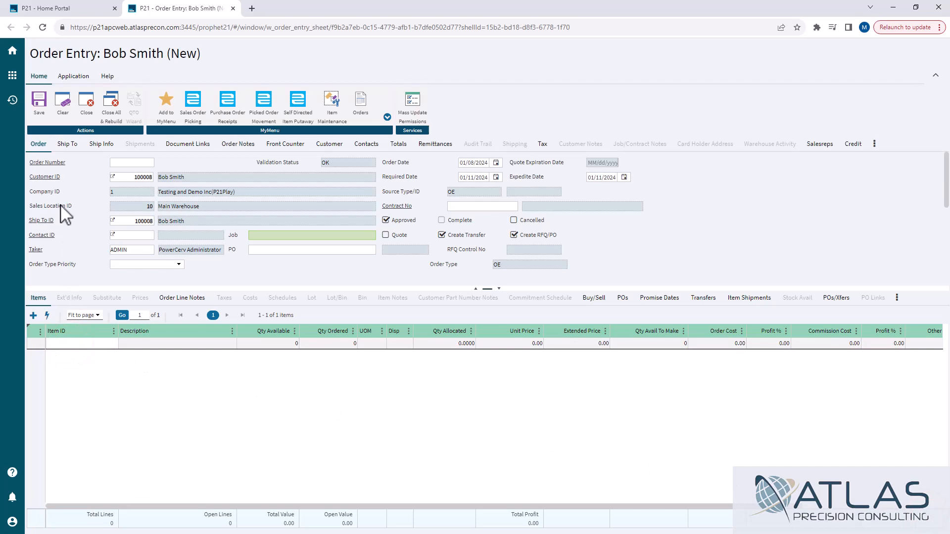
{"action": "type", "text": "BOLT4"}
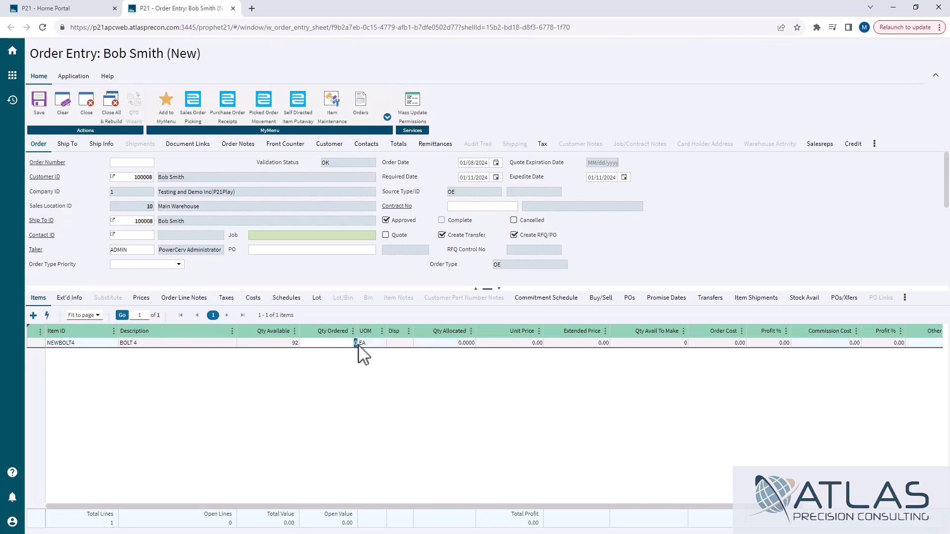
{"action": "type", "text": "1"}
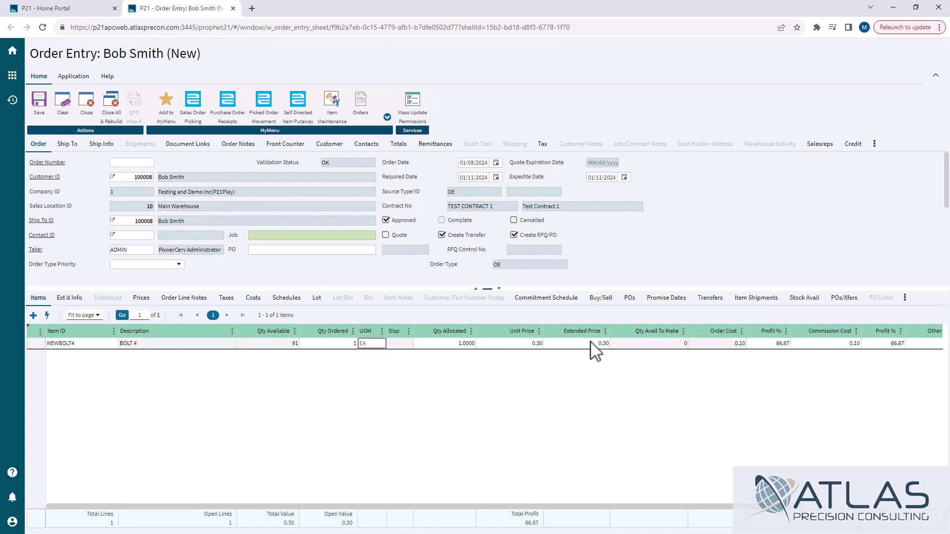
{"action": "left_click", "coordinate": [535, 344]}
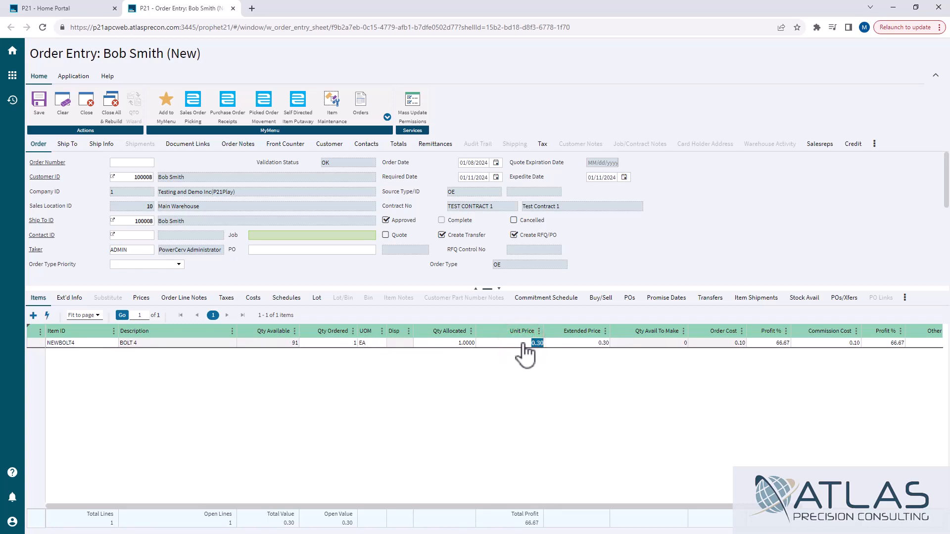
{"action": "mouse_move", "coordinate": [515, 215]}
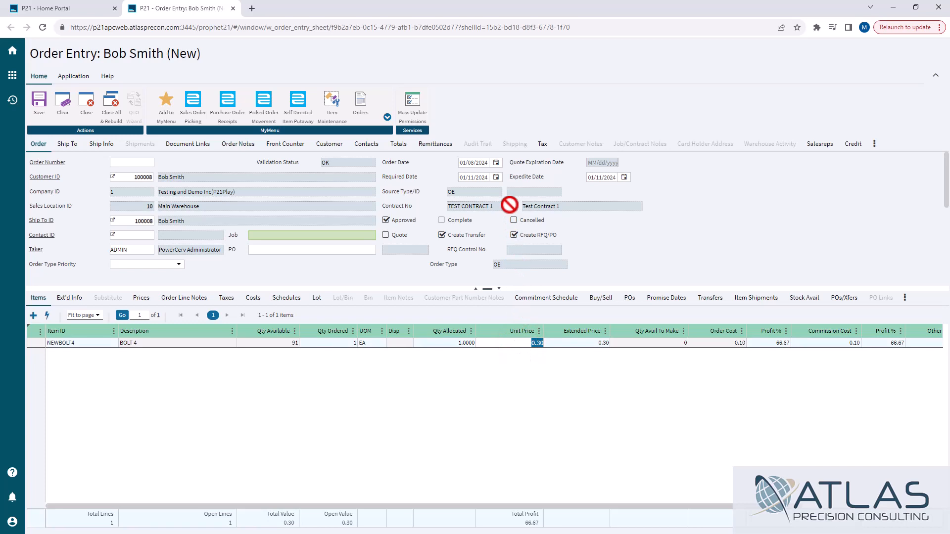
{"action": "mouse_move", "coordinate": [399, 399]}
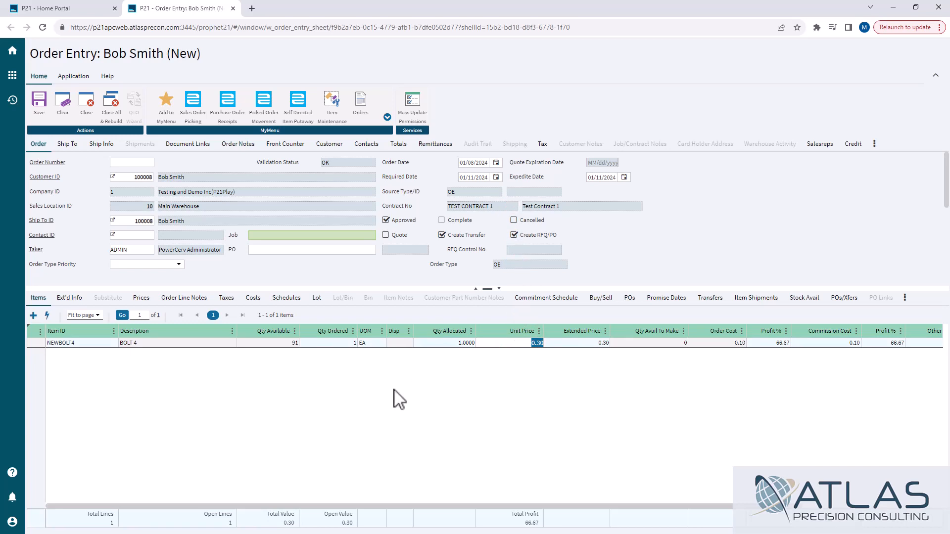
{"action": "mouse_move", "coordinate": [495, 263]}
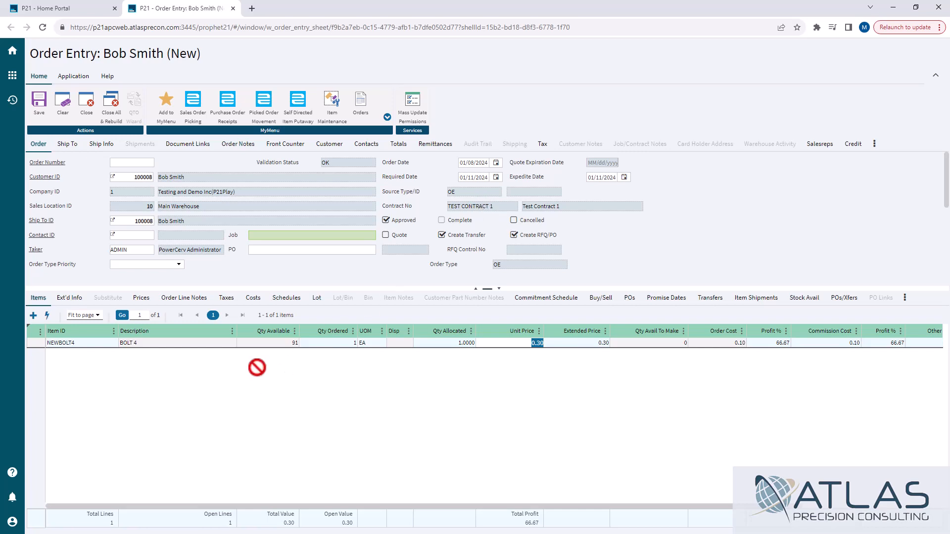
{"action": "mouse_move", "coordinate": [203, 393]}
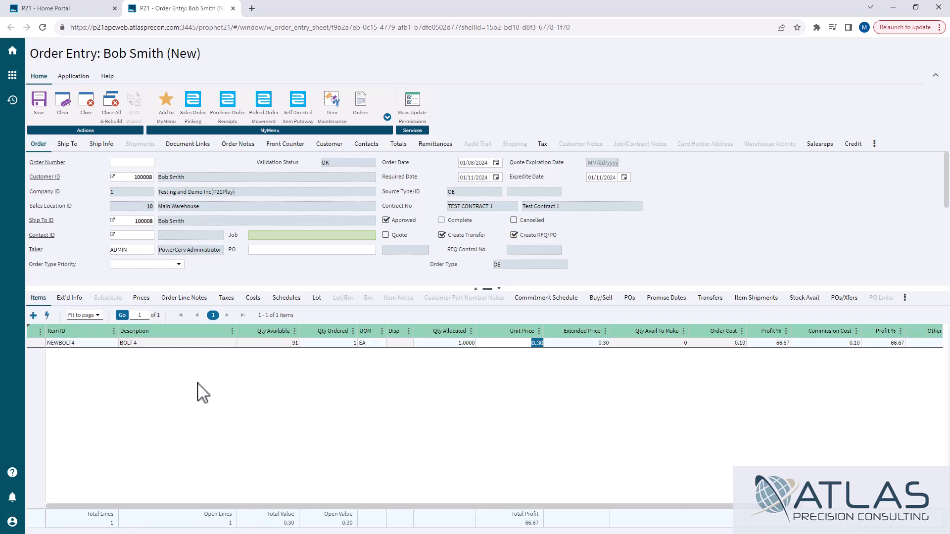
{"action": "left_click", "coordinate": [142, 298]}
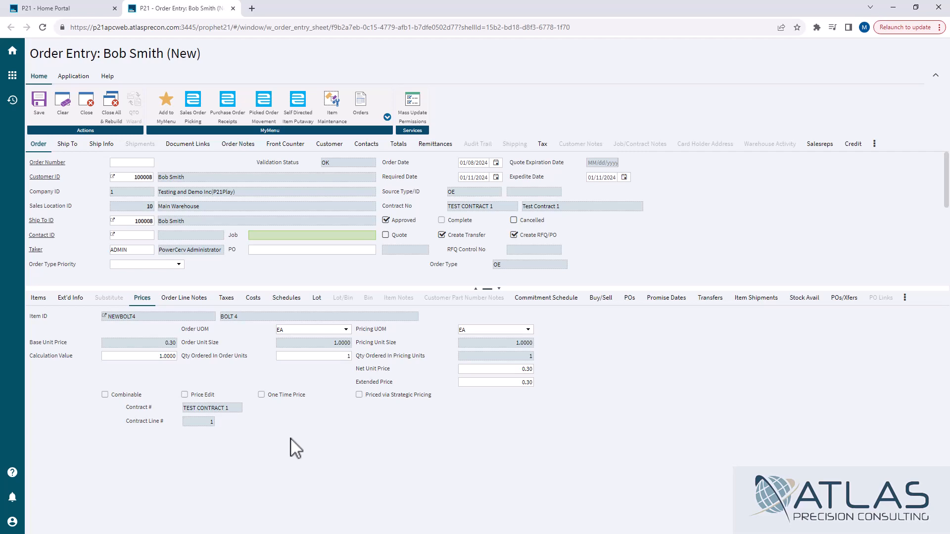
{"action": "mouse_move", "coordinate": [38, 298]}
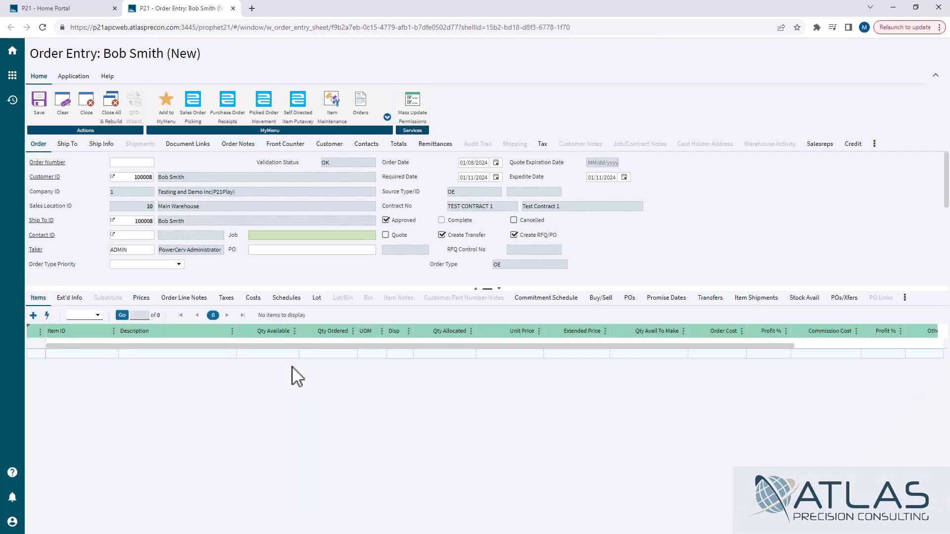
Add a blank second row on order 1000232 and start entering item BOLT.
{"action": "left_click", "coordinate": [33, 314]}
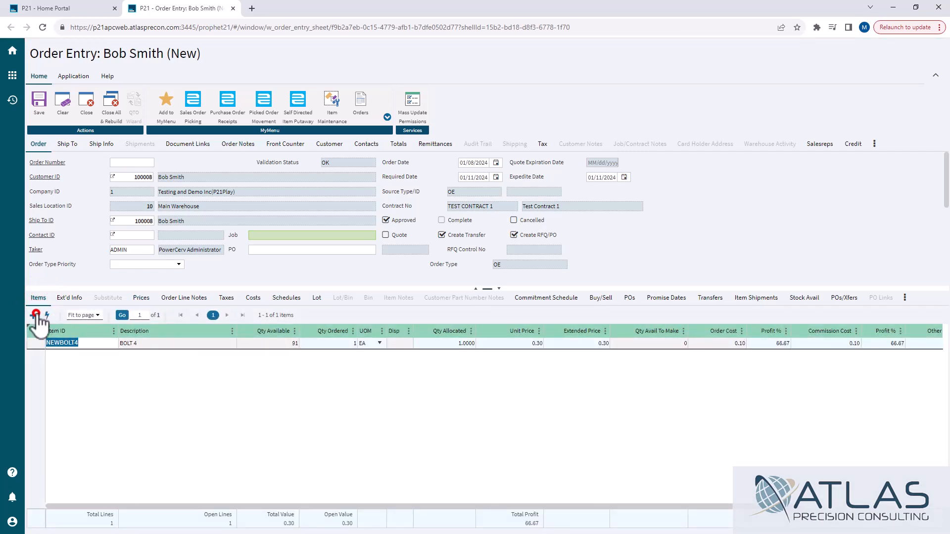
{"action": "left_click", "coordinate": [35, 315]}
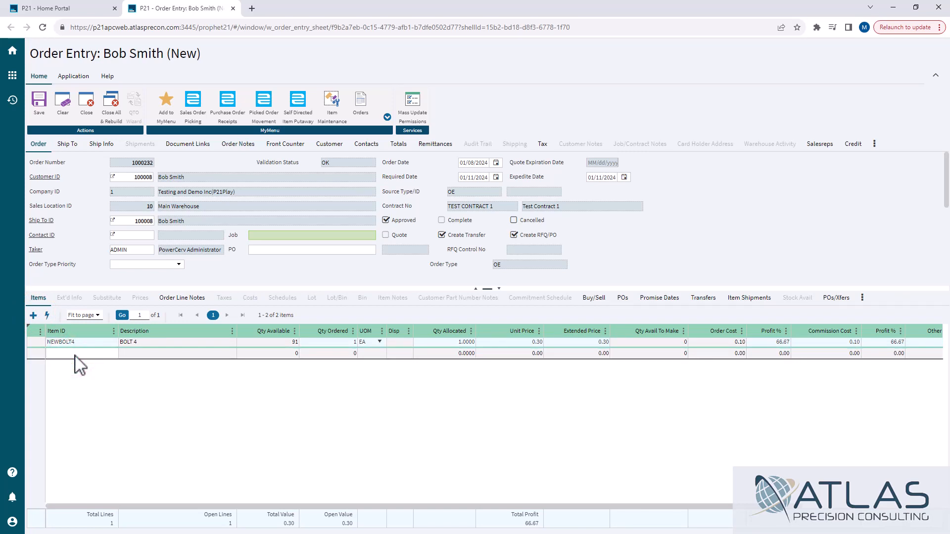
{"action": "type", "text": "BOLT"}
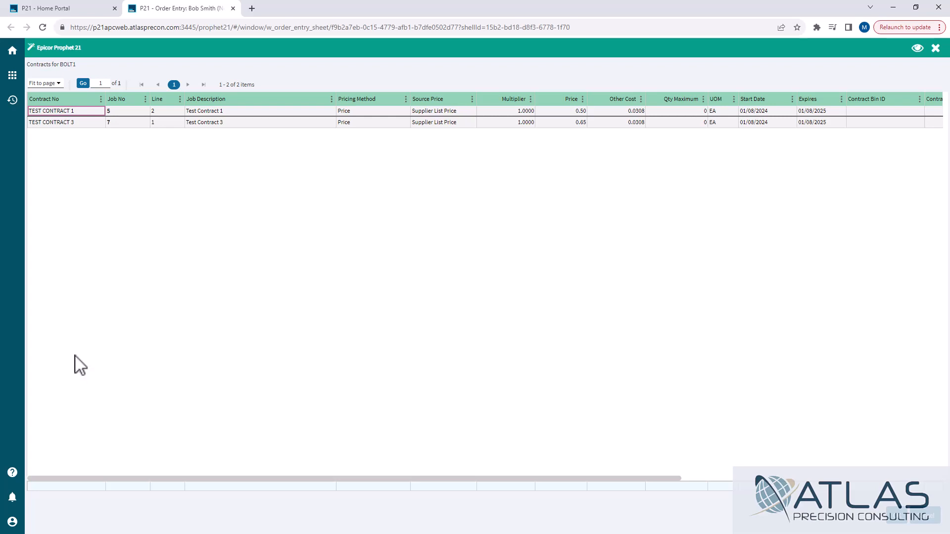
{"action": "mouse_move", "coordinate": [830, 131]}
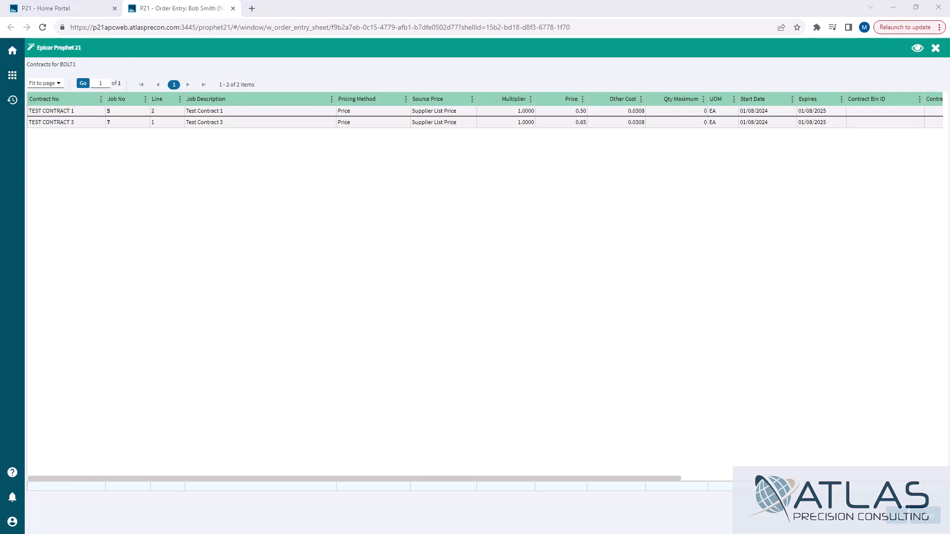
{"action": "mouse_move", "coordinate": [628, 187]}
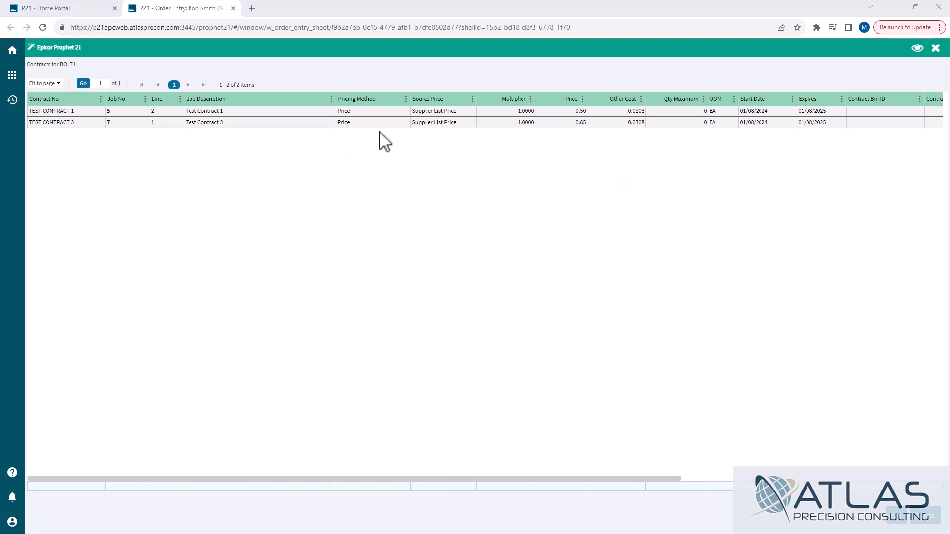
{"action": "mouse_move", "coordinate": [573, 135]}
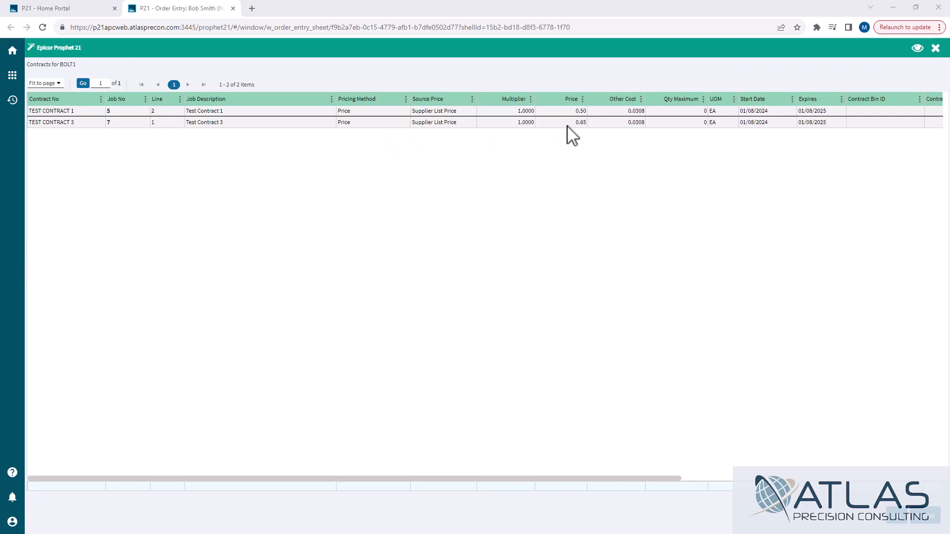
Price BOLT1 at 0.65 from TEST CONTRACT 3 and view its line pricing details.
{"action": "left_click", "coordinate": [561, 120]}
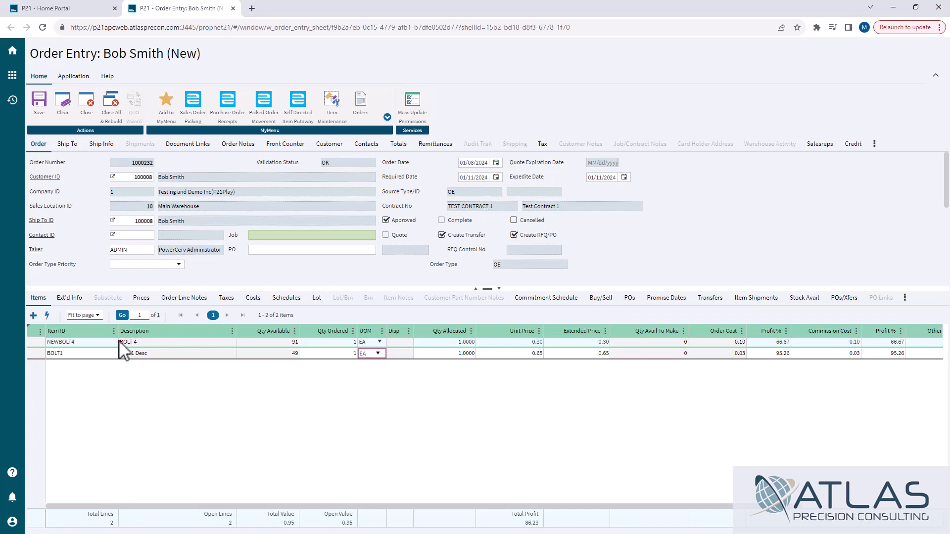
{"action": "left_click", "coordinate": [55, 353]}
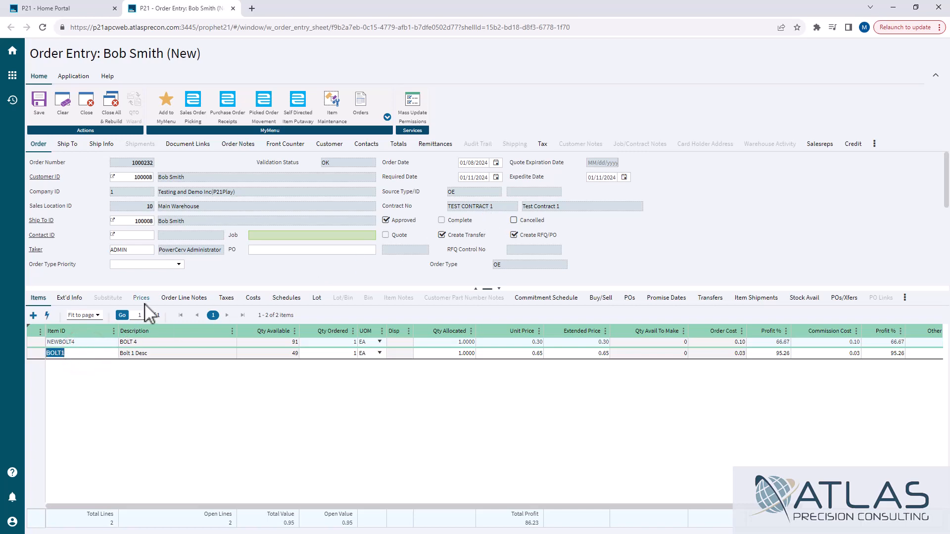
{"action": "left_click", "coordinate": [141, 298]}
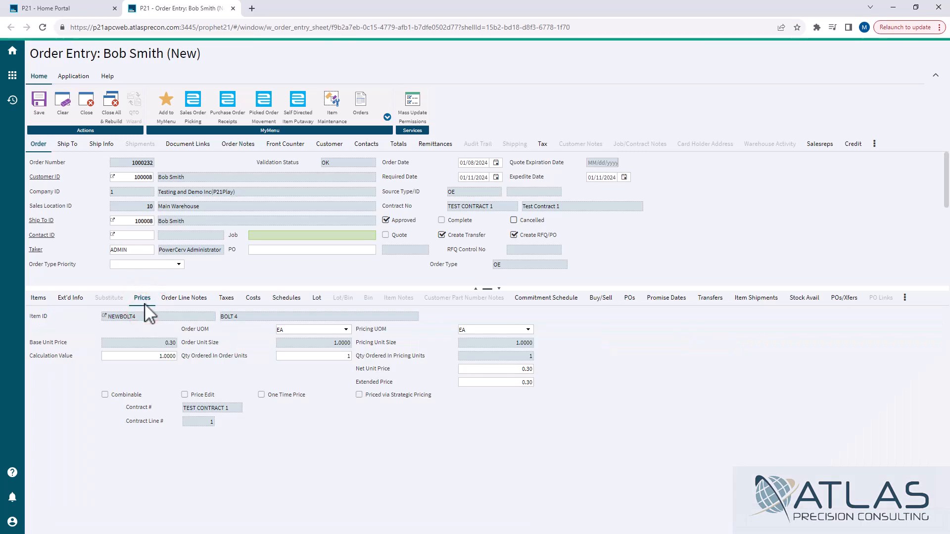